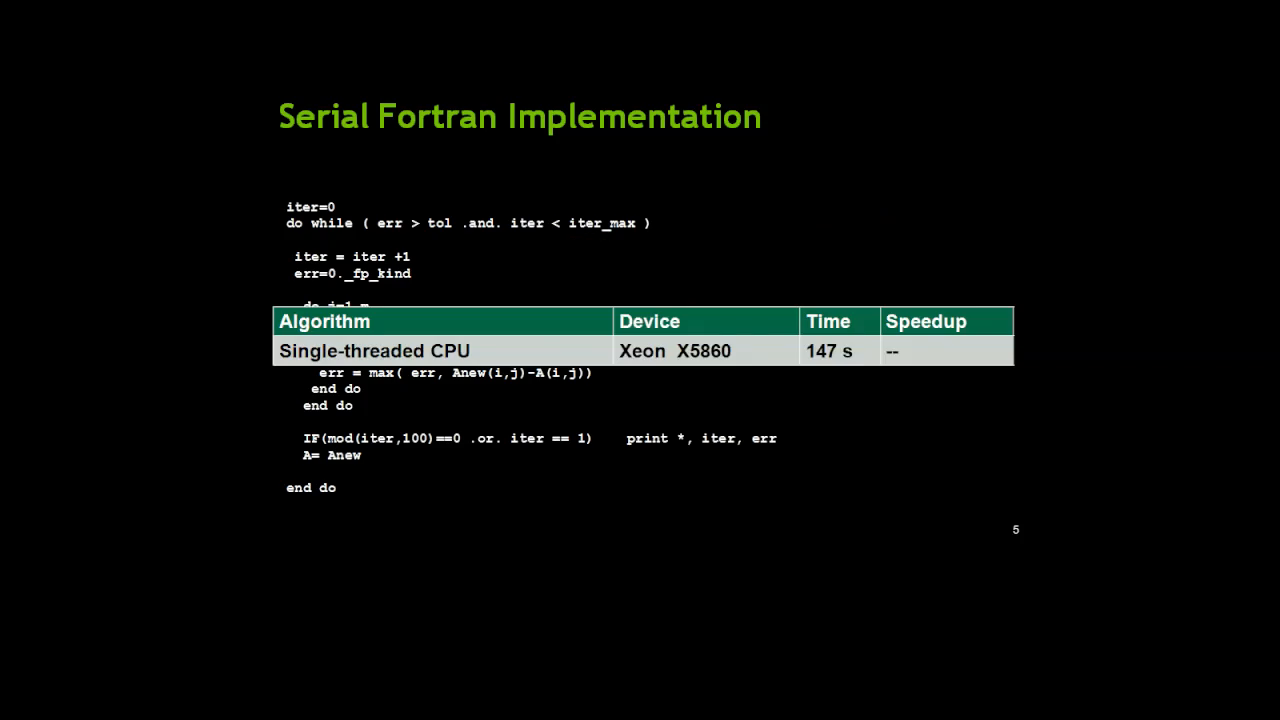
# Advance to the OpenMP CPU implementation slide showing 12 threads at 86 s, 1.7x speedup
pyautogui.press('right')
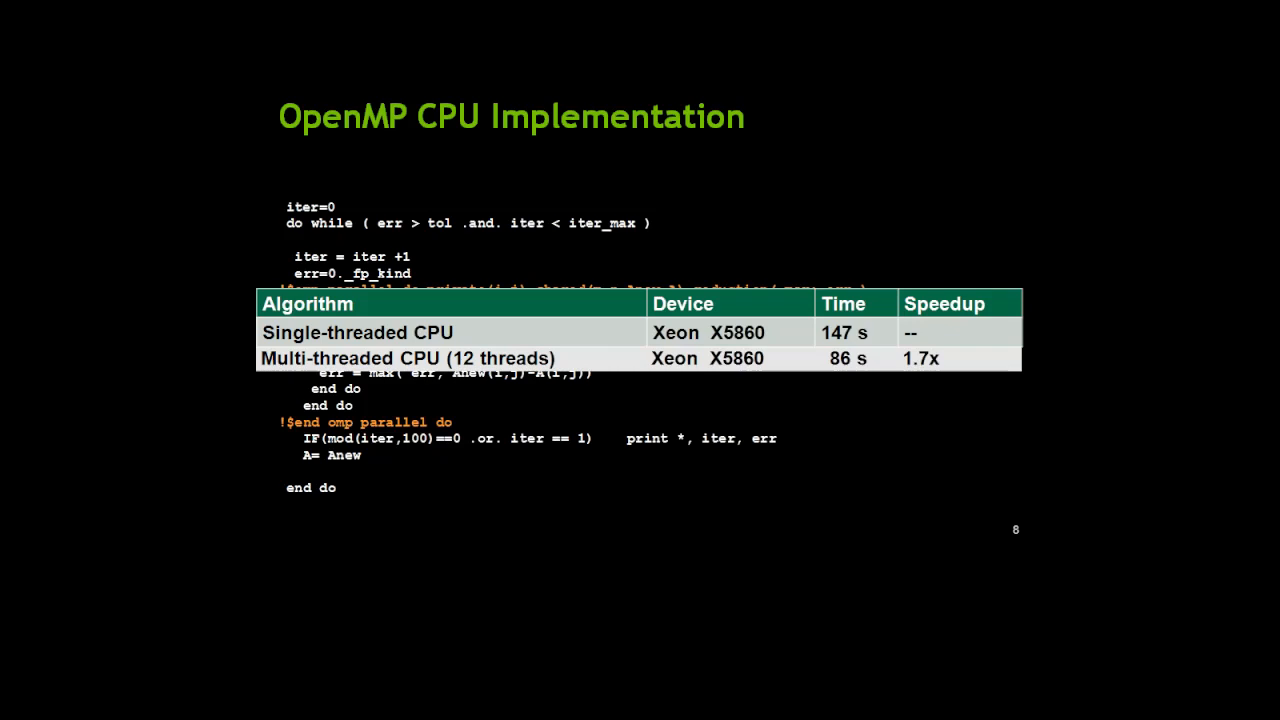
pyautogui.press('right')
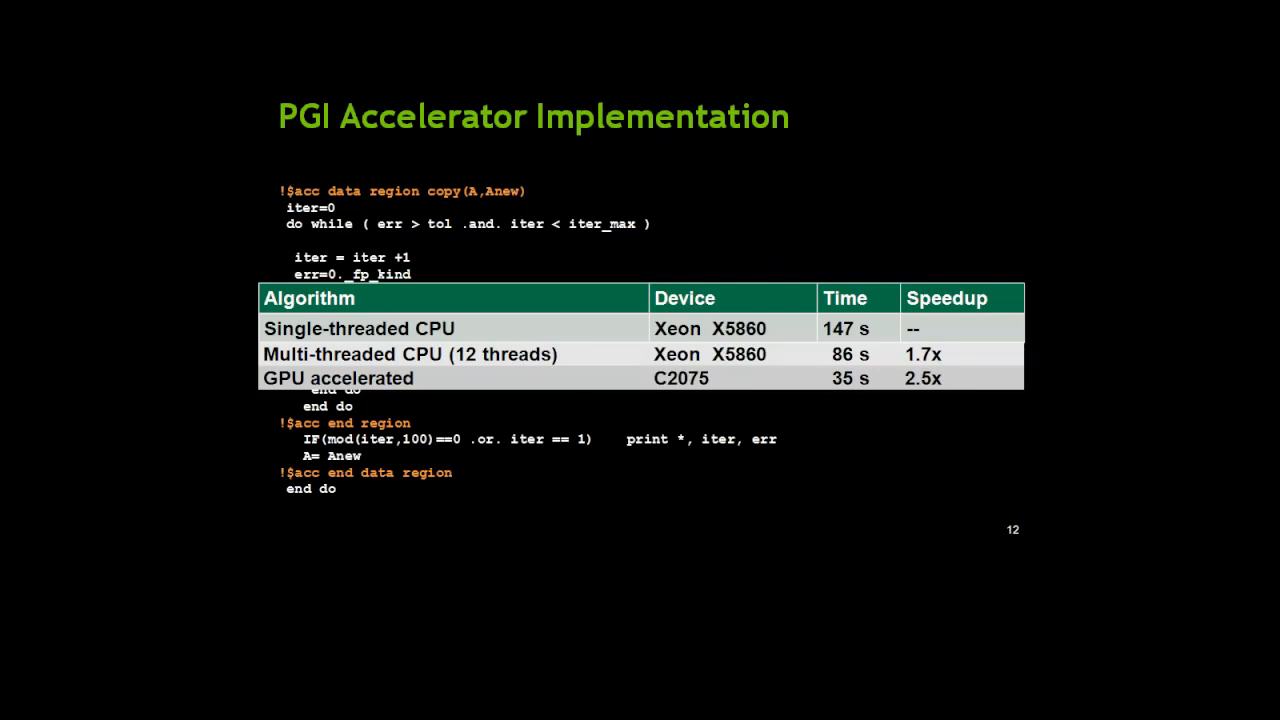